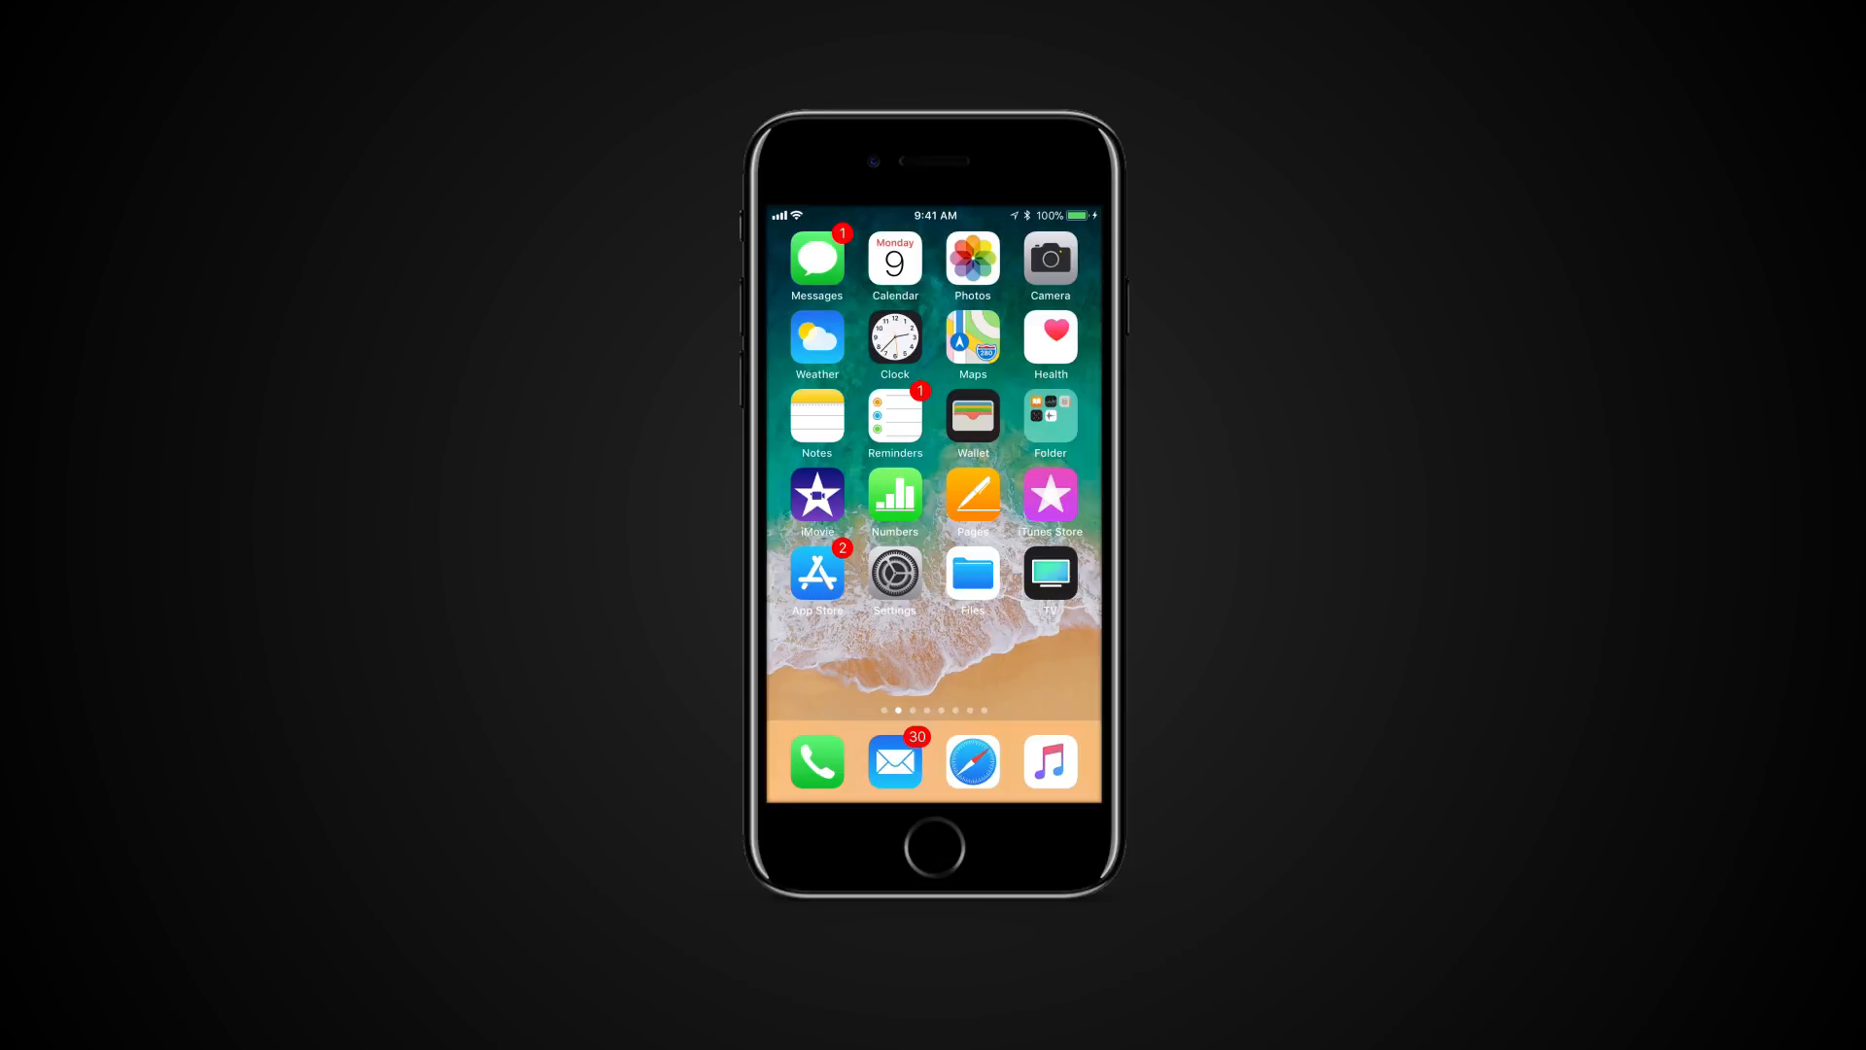
- Launch Notes from the Home Screen, landing in the empty New Notes folder
{"action": "left_click", "coordinate": [816, 420]}
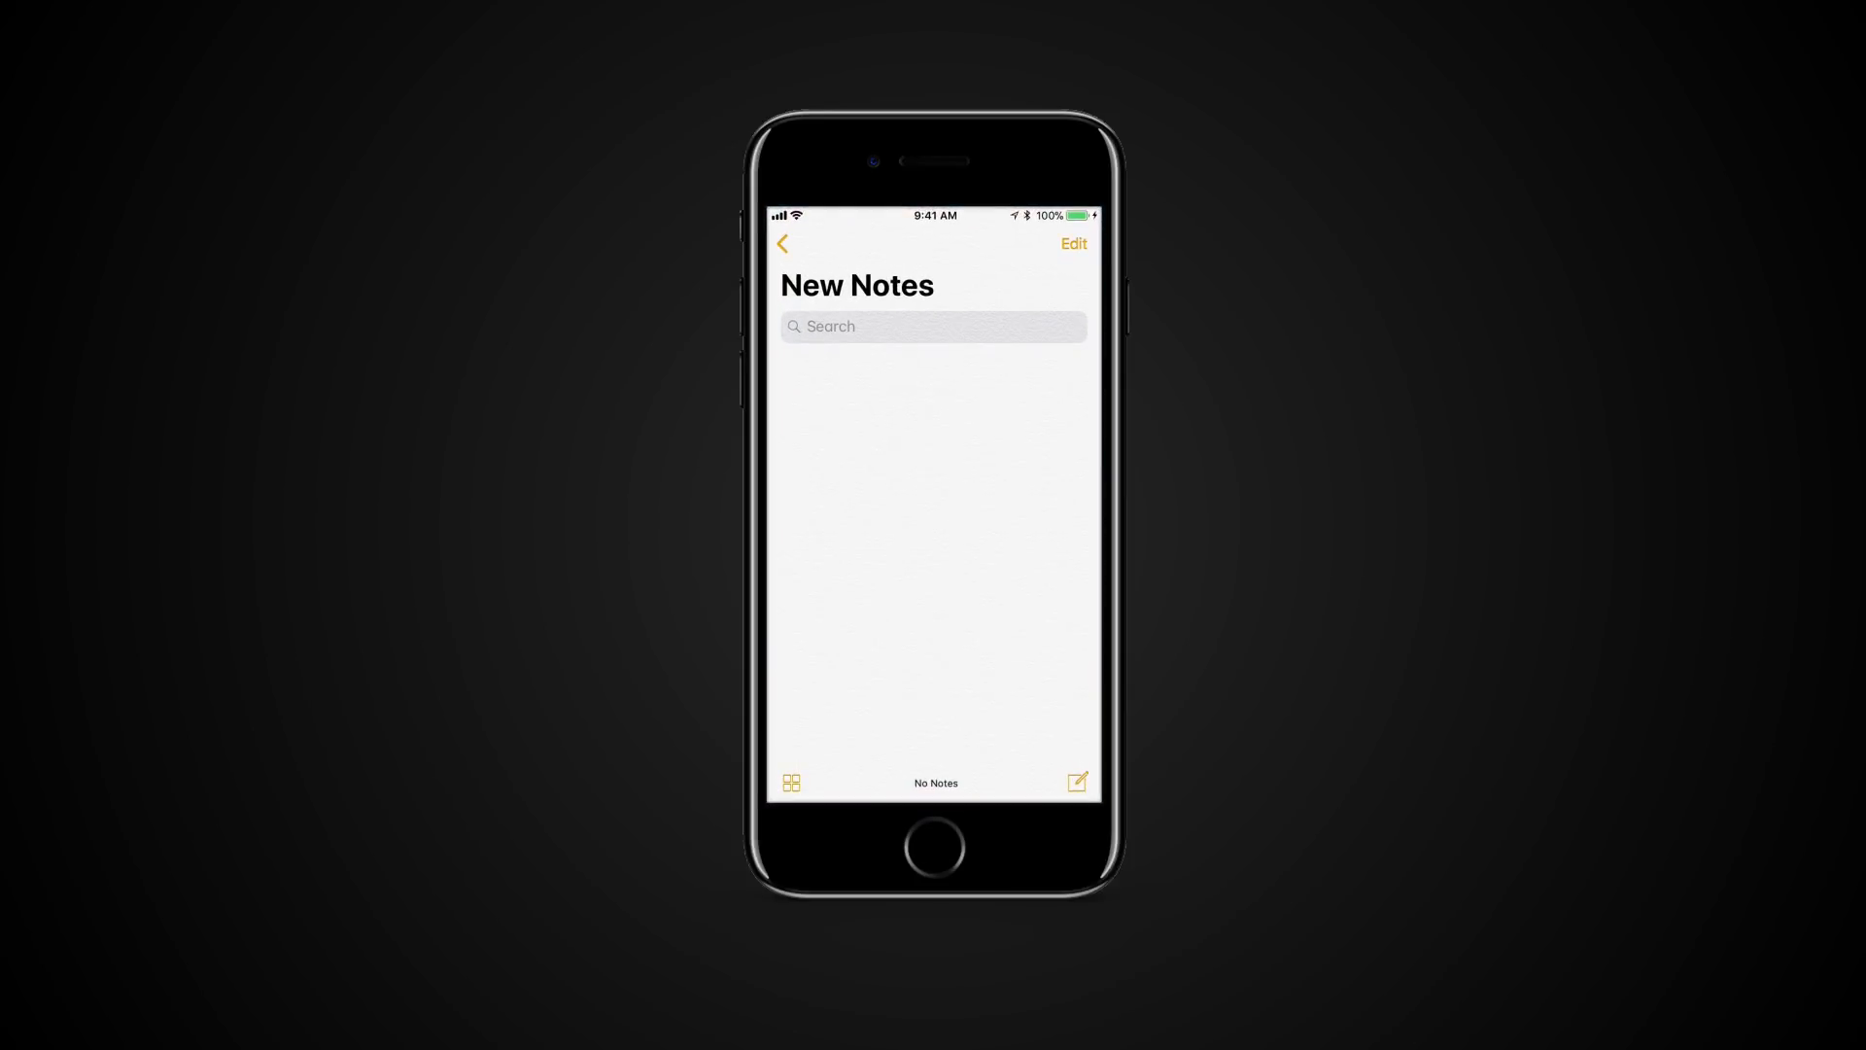
- Create a new blank note and reveal the quick-insert formatting shortcuts above the keyboard
{"action": "left_click", "coordinate": [1075, 782]}
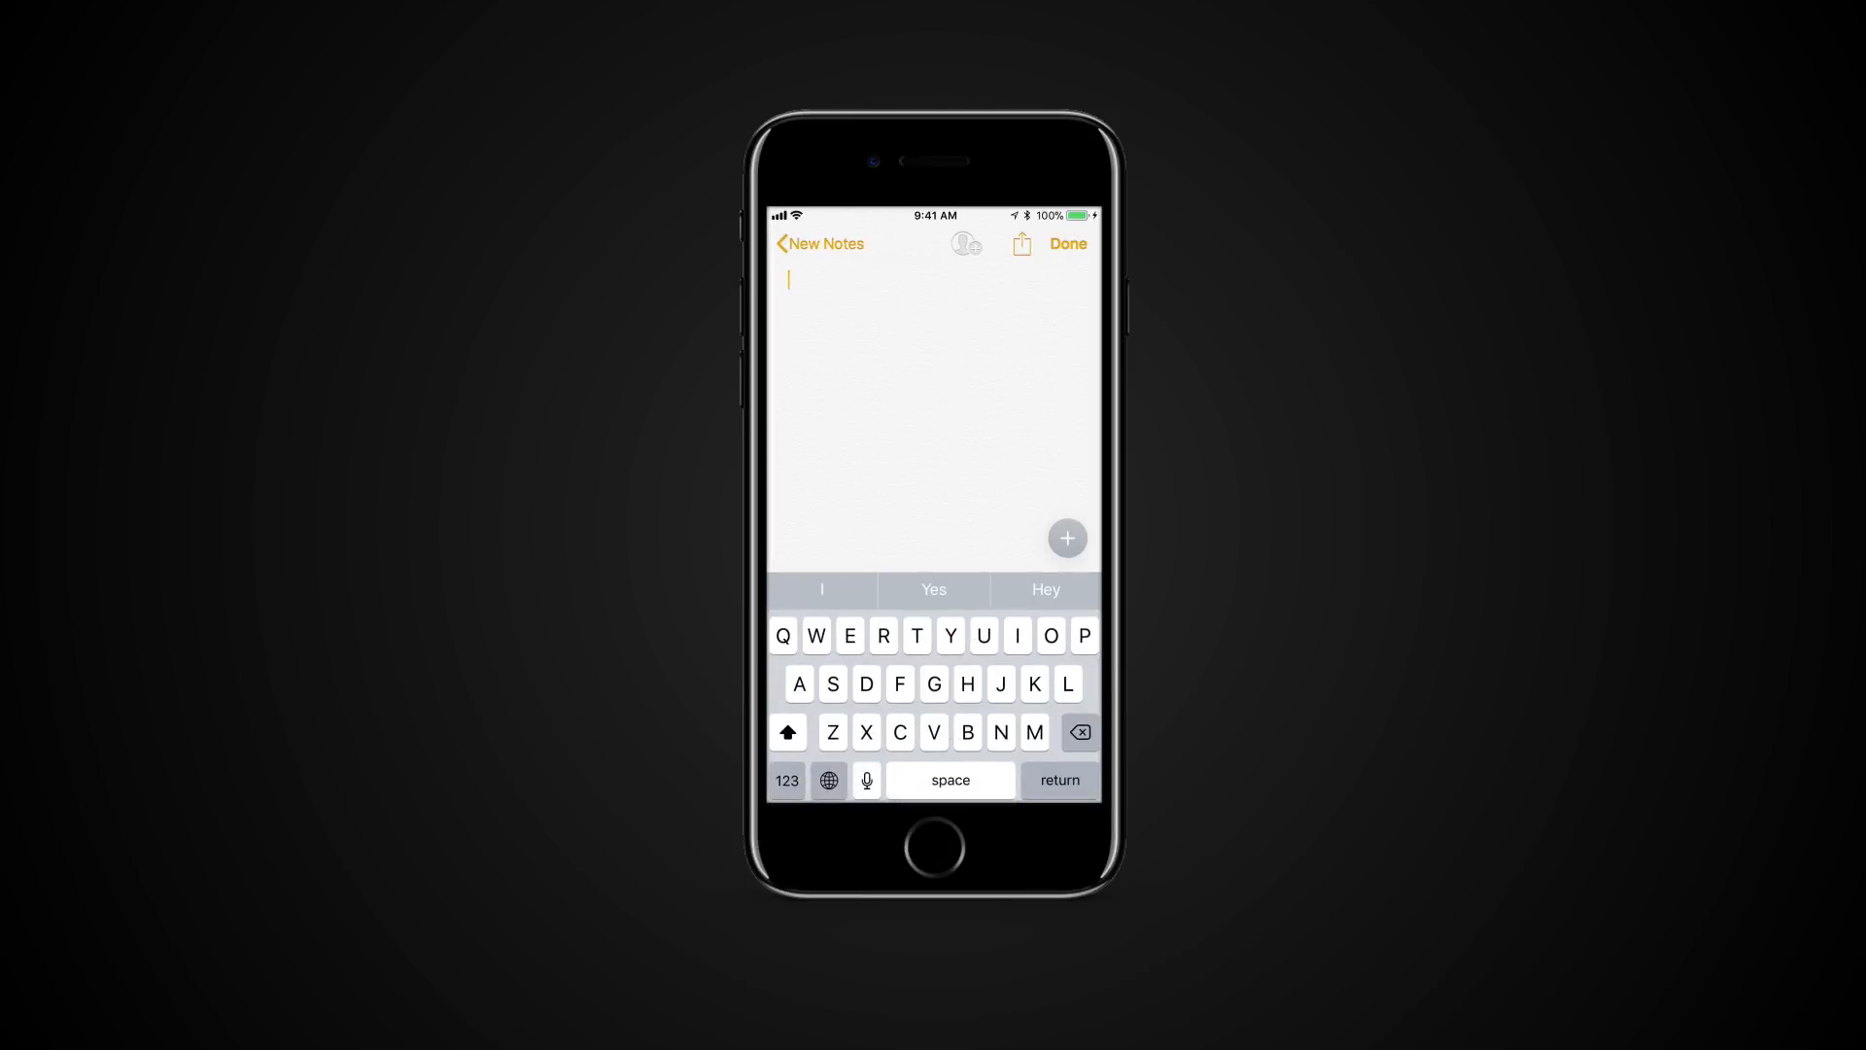
{"action": "left_click", "coordinate": [1065, 537]}
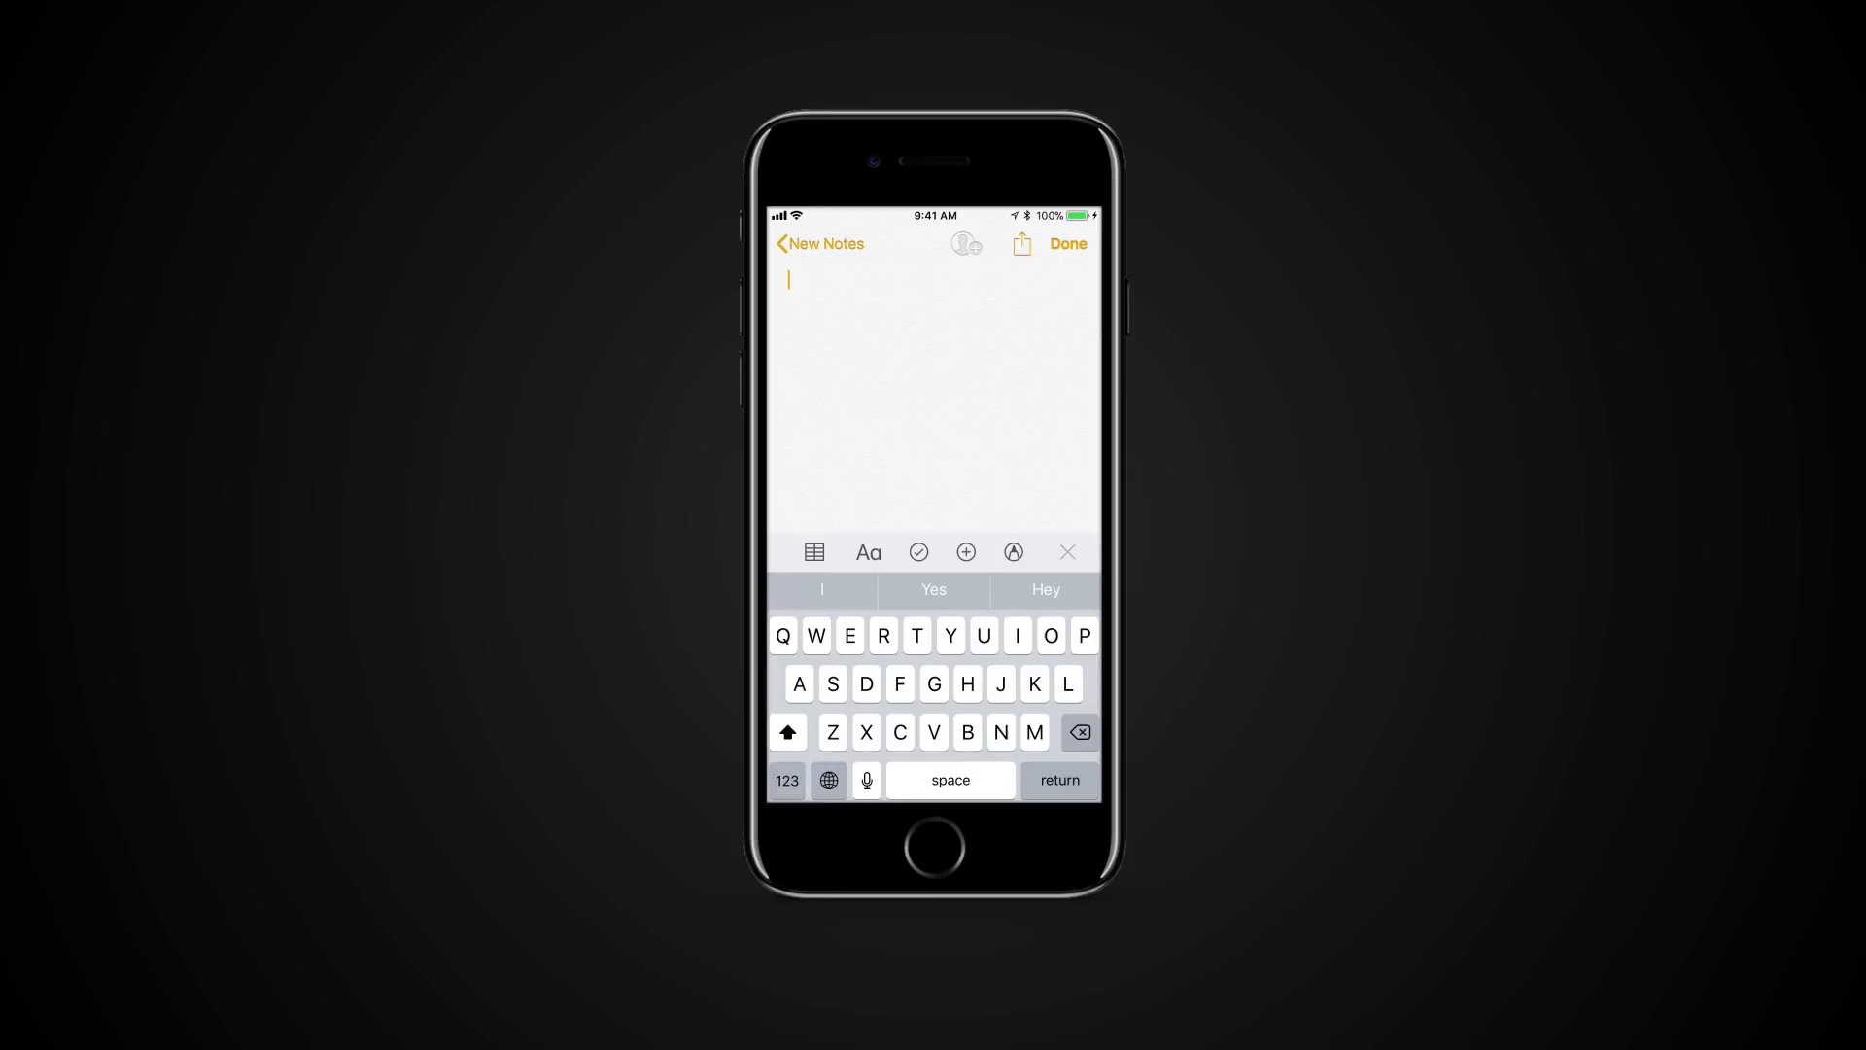
- Insert an empty two-by-two table at the top of the note, leaving its options unchanged
{"action": "left_click", "coordinate": [815, 550]}
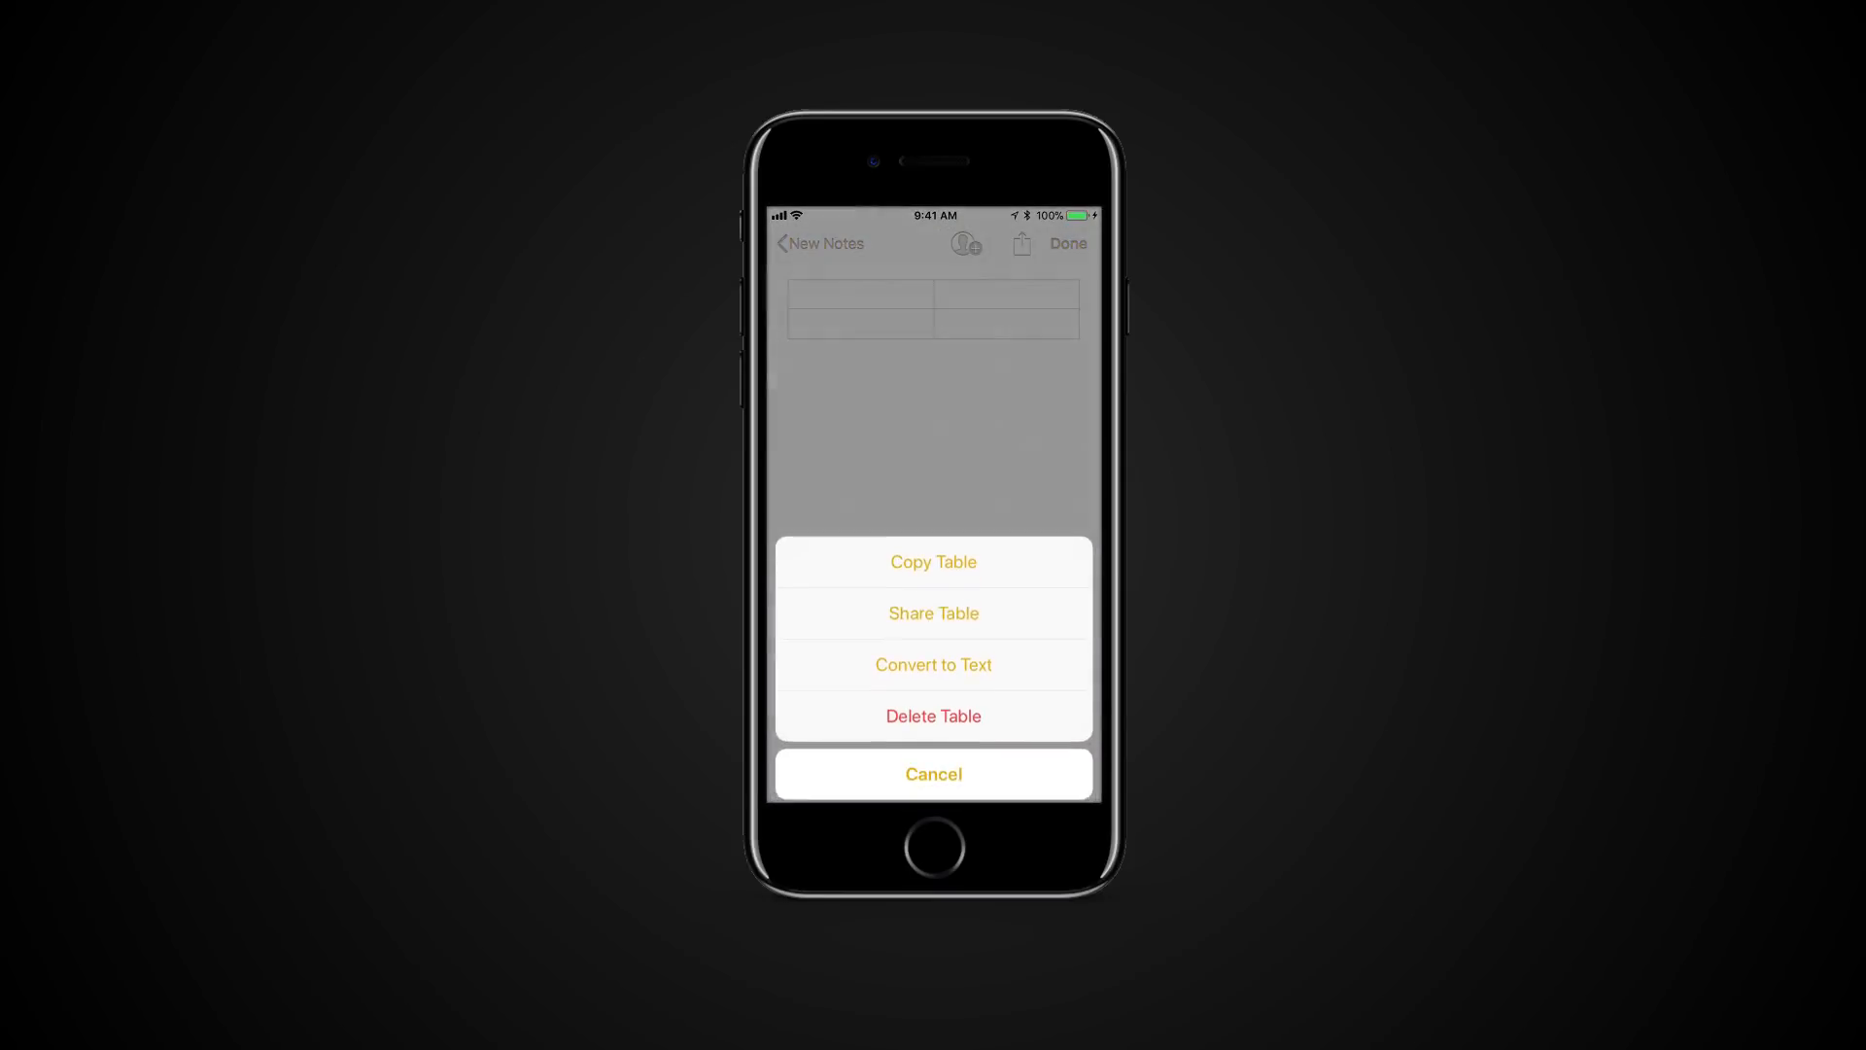
{"action": "left_click", "coordinate": [933, 774]}
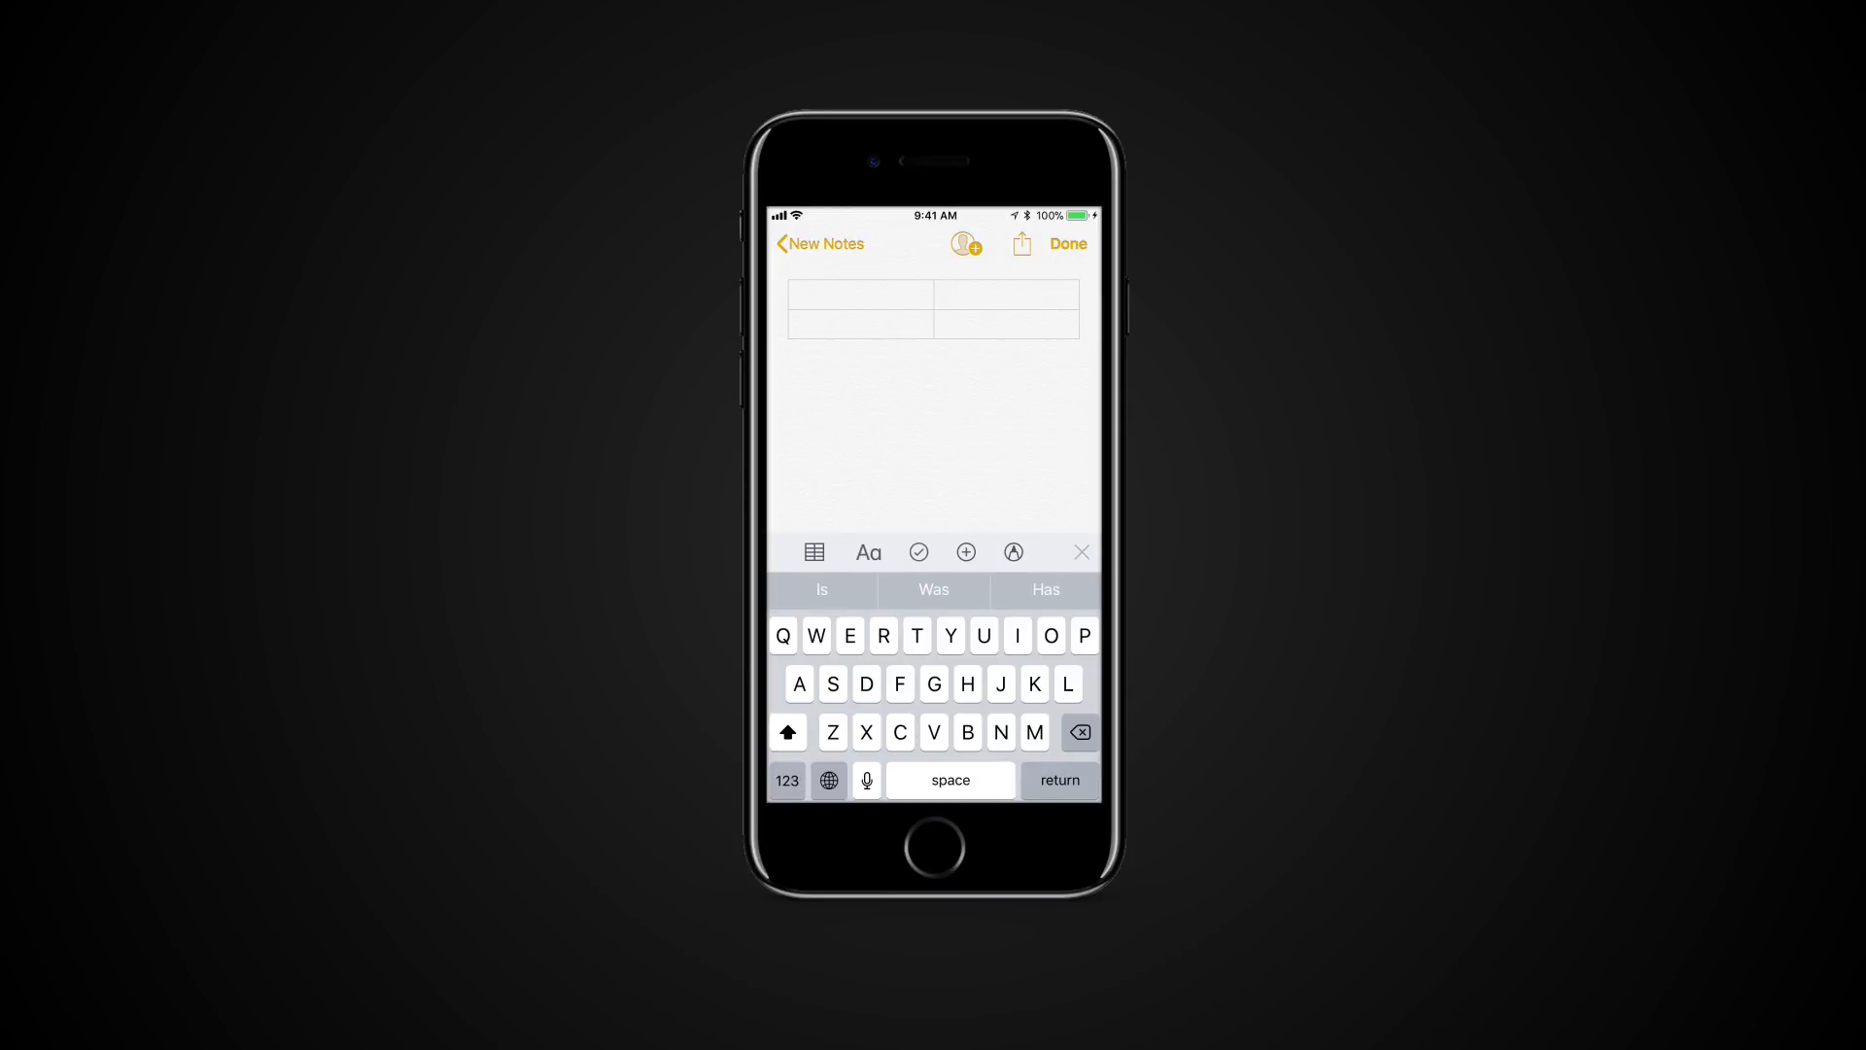
- Add a blank checklist item below the table, then start a new sketch via Add Sketch
{"action": "left_click", "coordinate": [867, 550]}
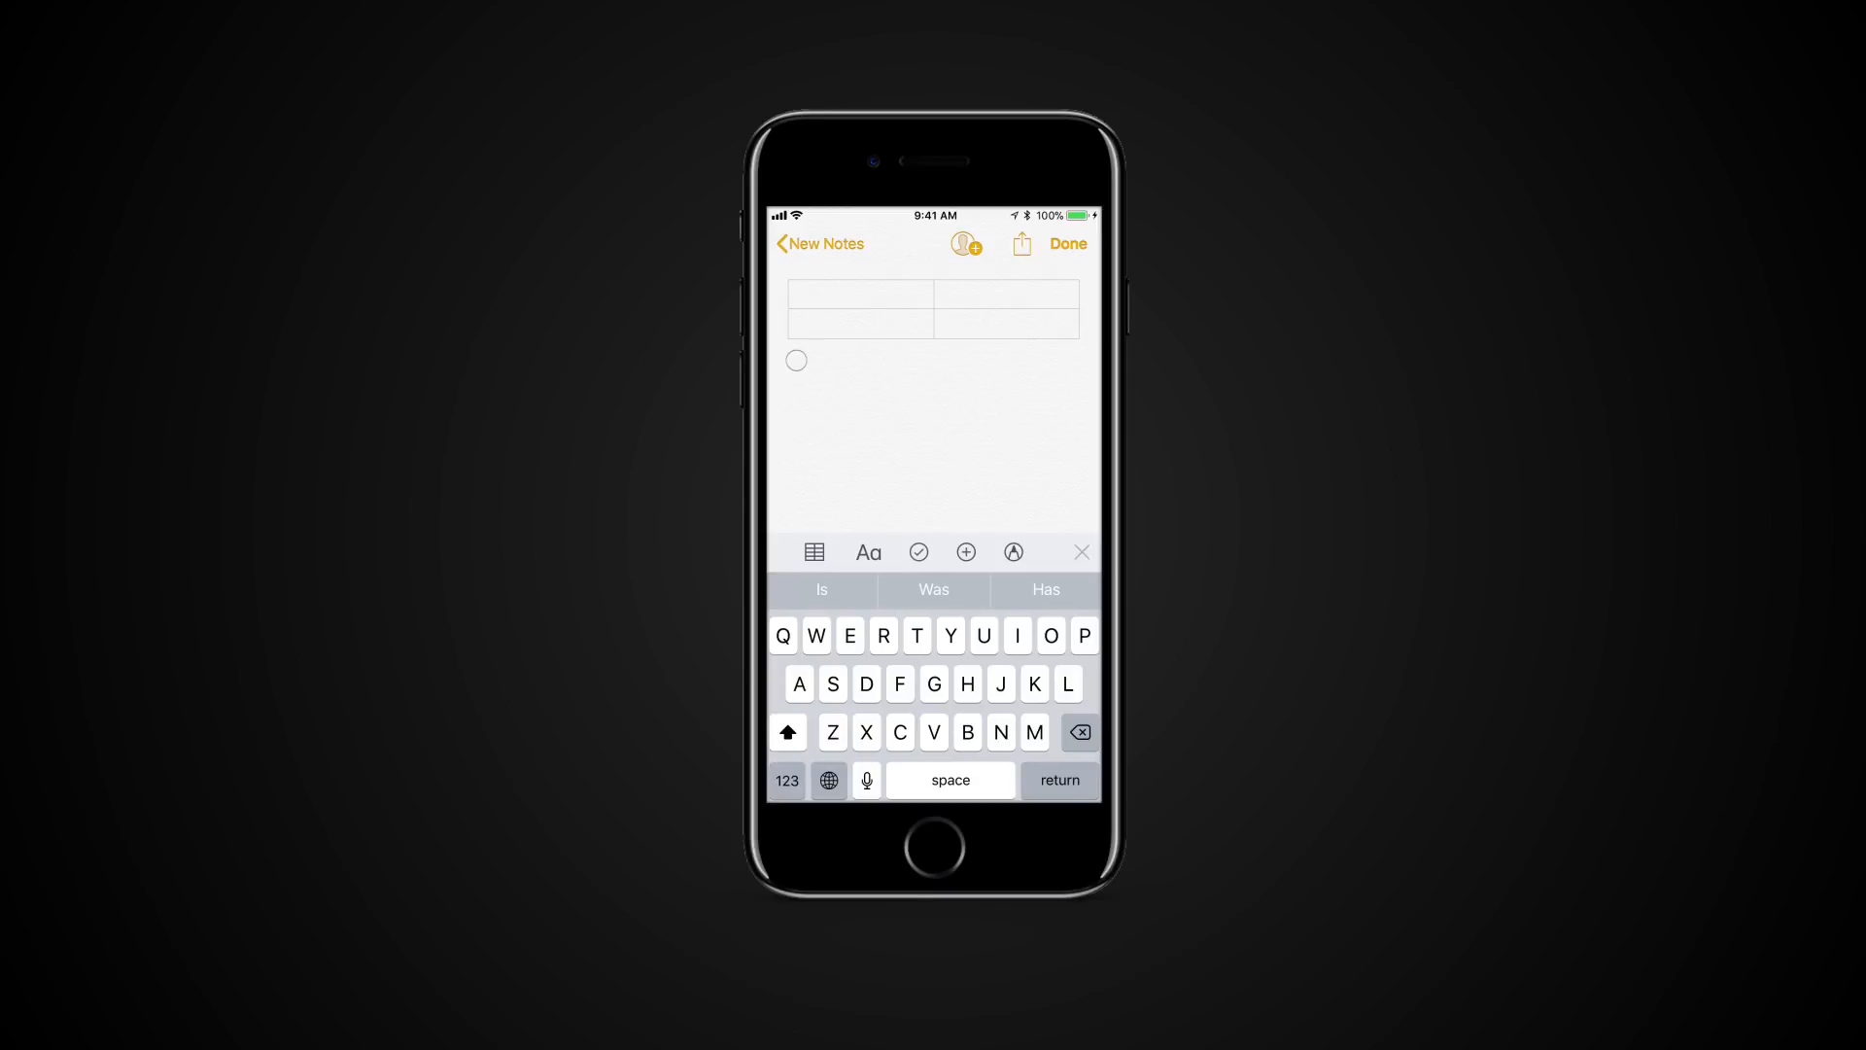
{"action": "left_click", "coordinate": [966, 550]}
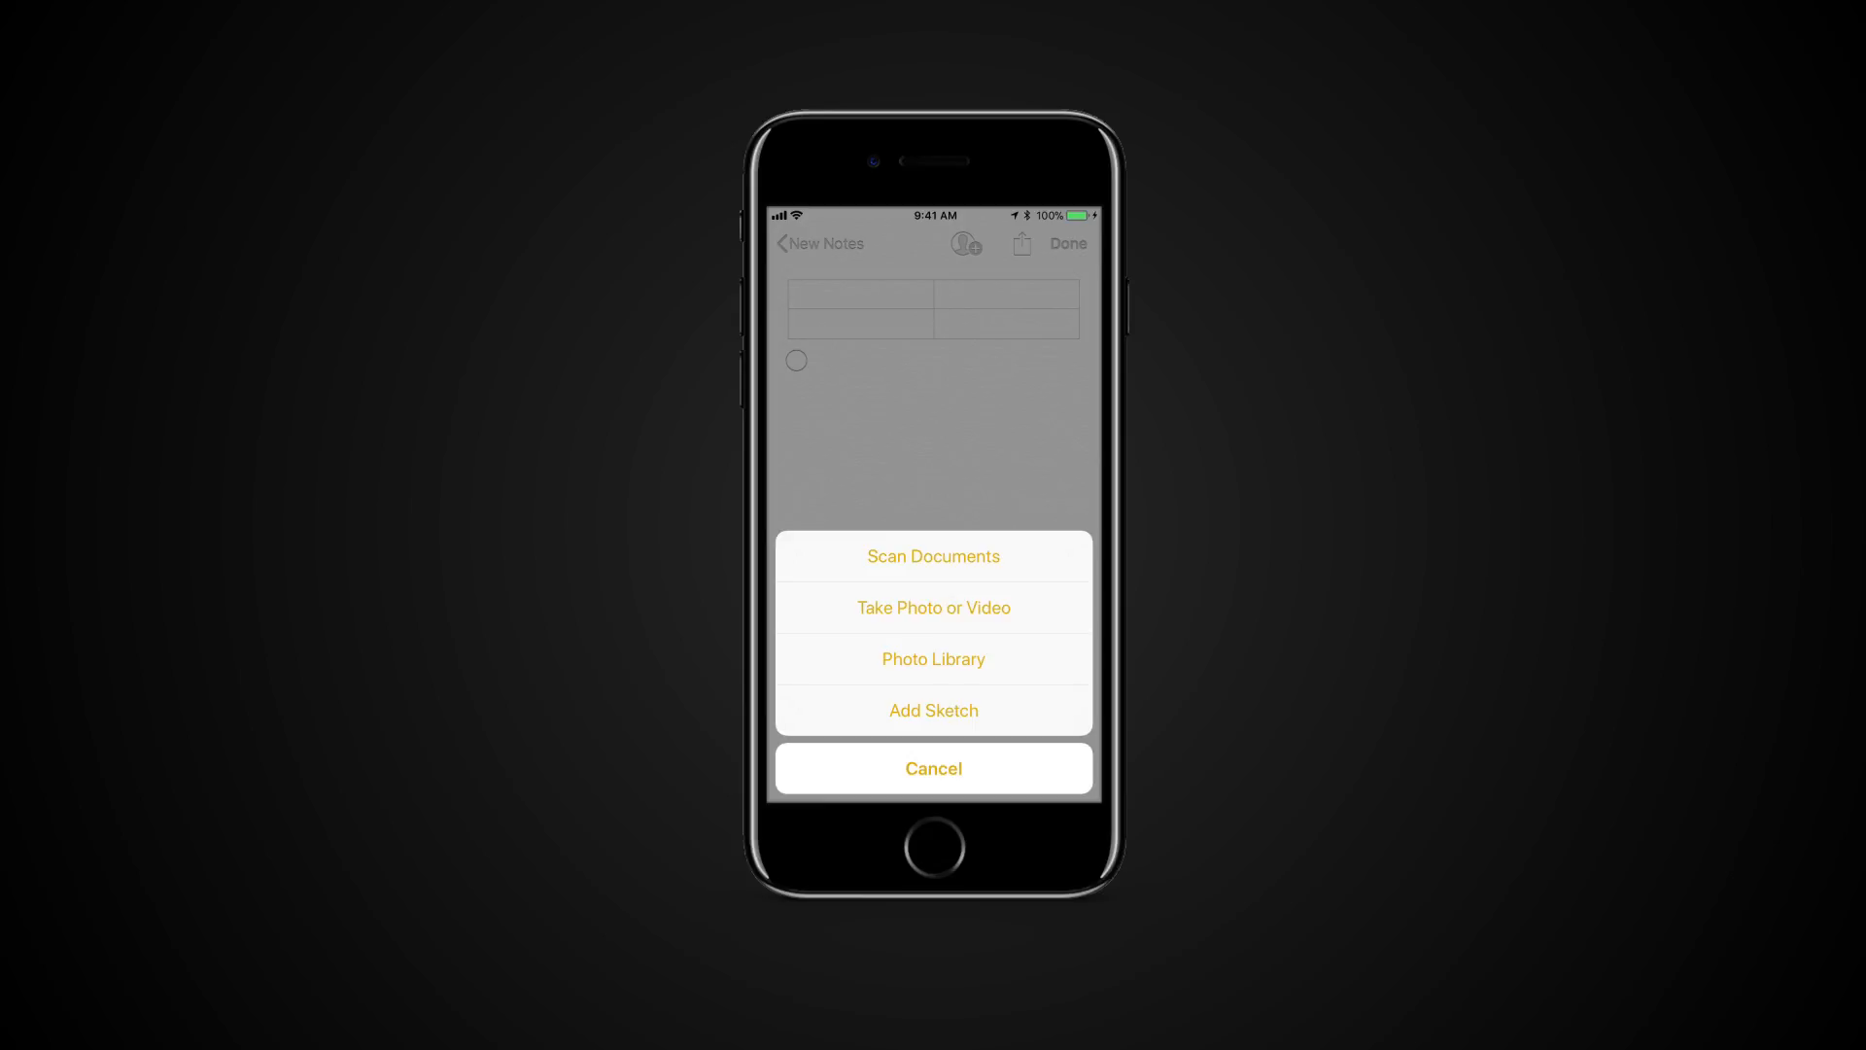
{"action": "left_click", "coordinate": [933, 711]}
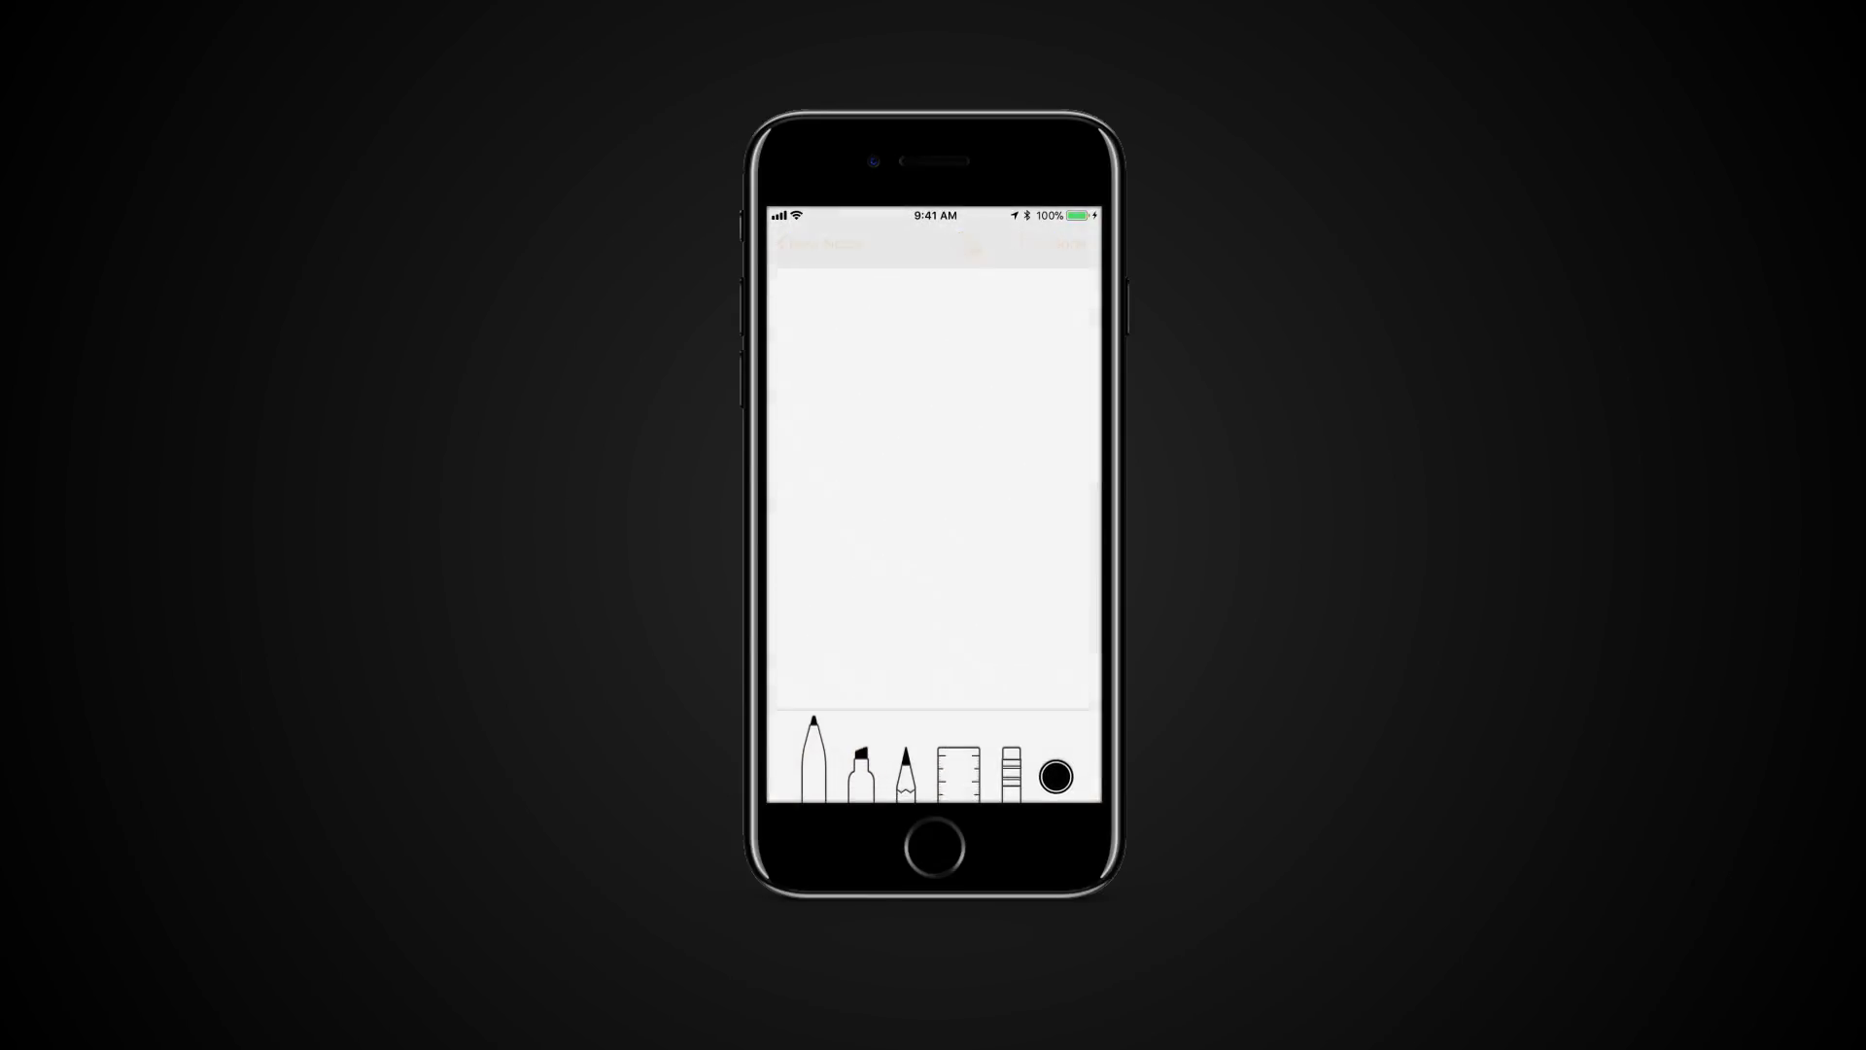